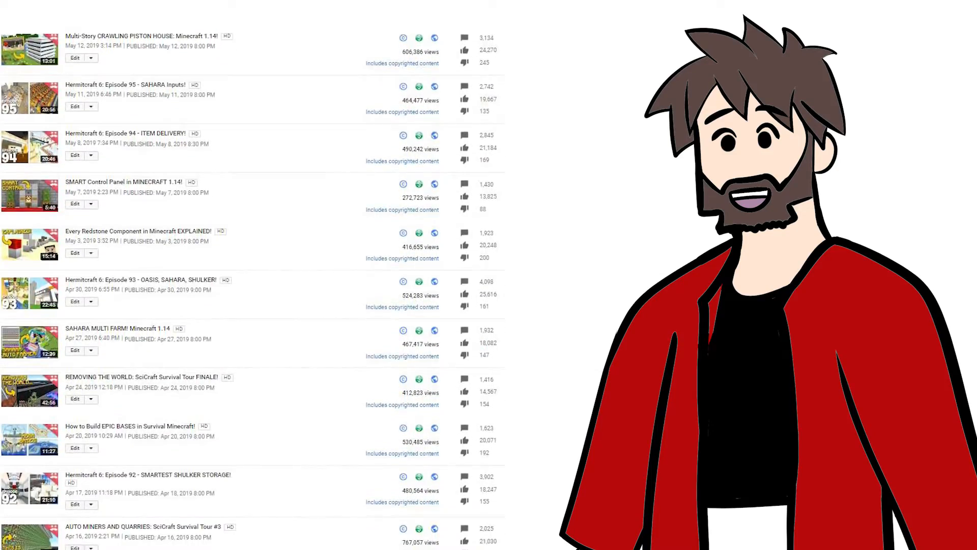
{"action": "scroll", "scroll_direction": "down", "scroll_amount": 3}
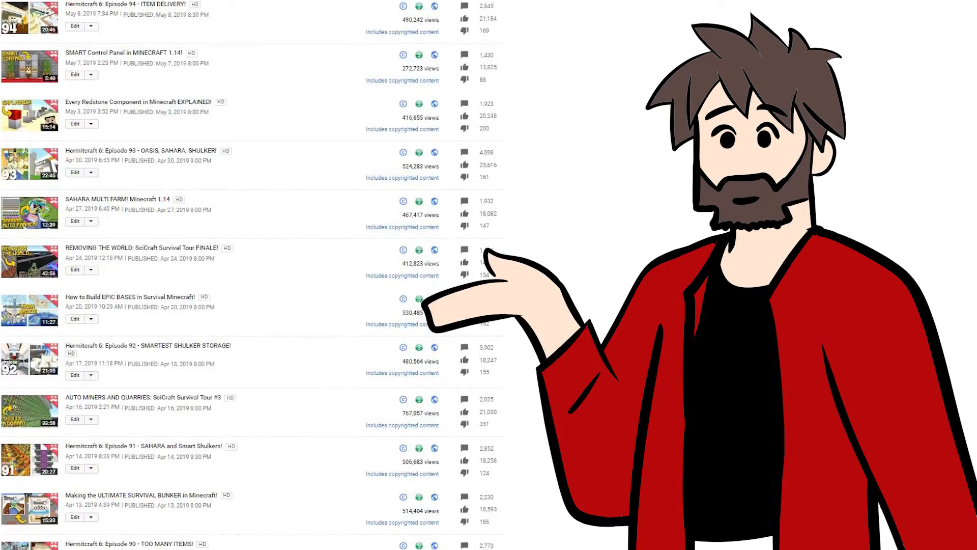
{"action": "scroll", "scroll_direction": "down", "scroll_amount": 3}
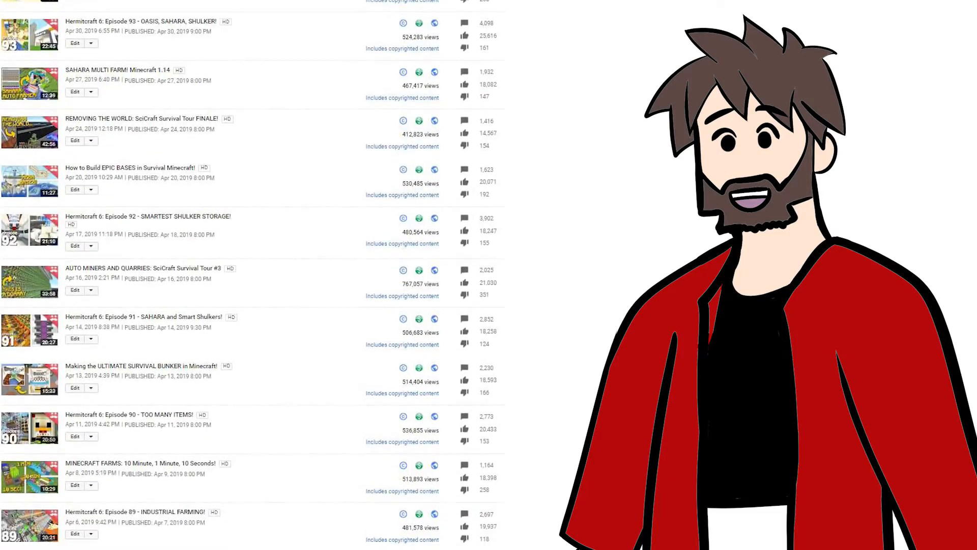
{"action": "scroll", "scroll_direction": "down", "scroll_amount": 3}
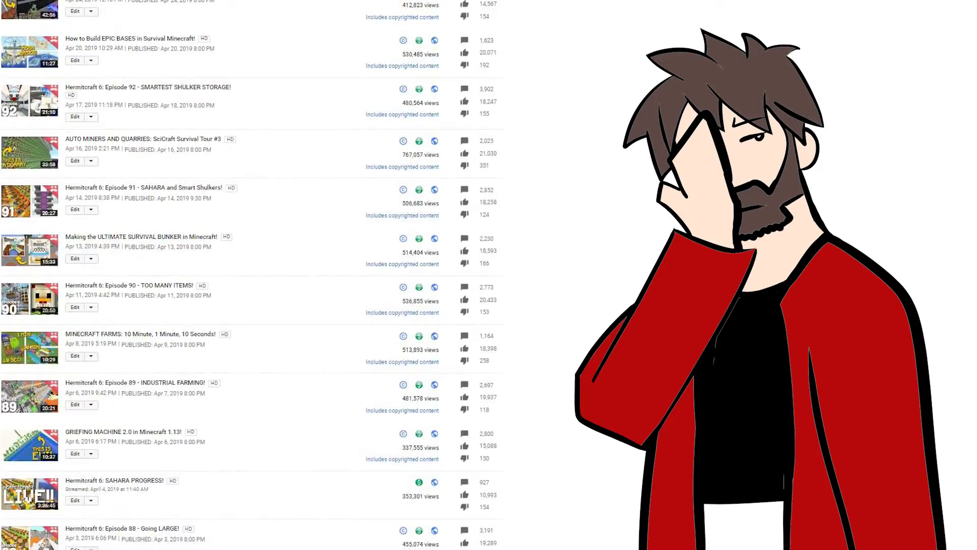
{"action": "scroll", "scroll_direction": "down", "scroll_amount": 3}
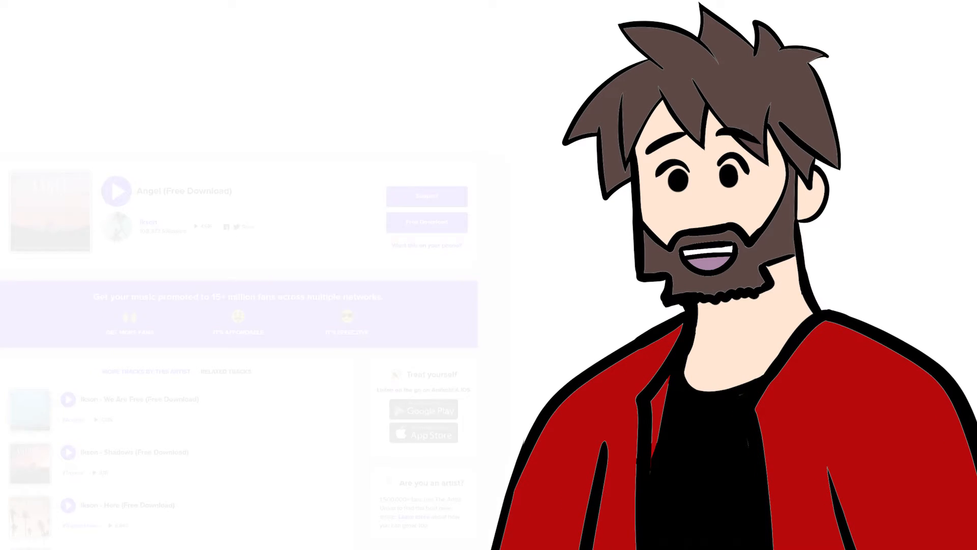
{"action": "scroll", "scroll_direction": "down", "scroll_amount": 3}
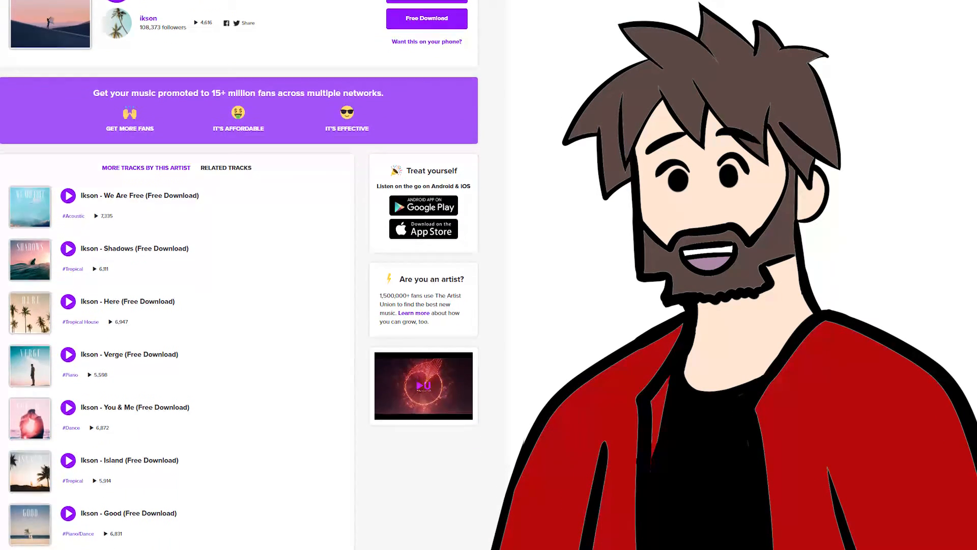
{"action": "scroll", "scroll_direction": "down", "scroll_amount": 3}
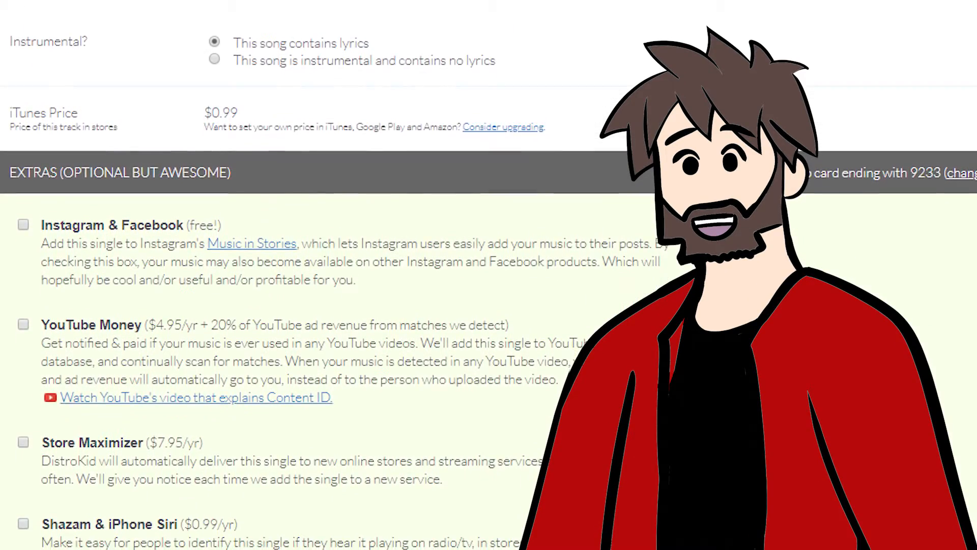
{"action": "scroll", "scroll_direction": "down", "scroll_amount": 3}
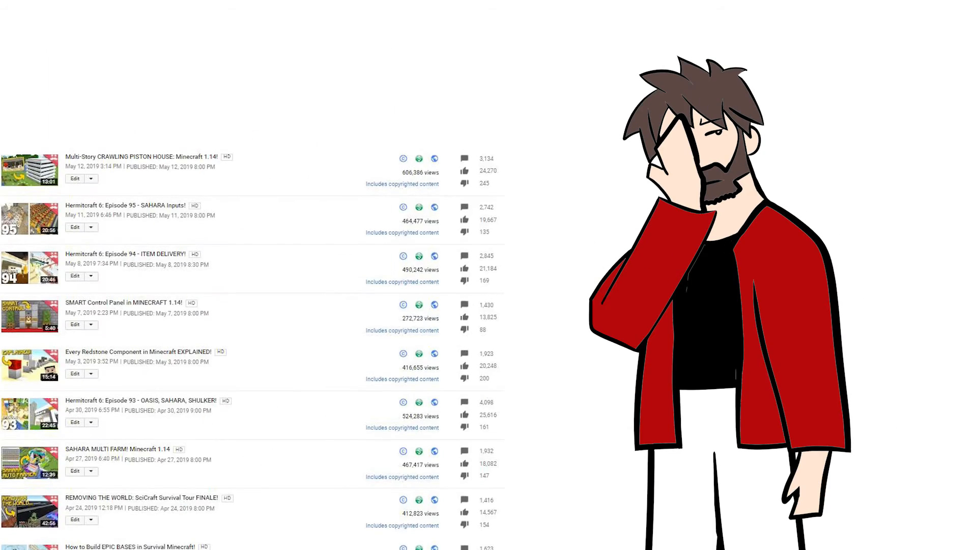
{"action": "scroll", "scroll_direction": "down", "scroll_amount": 3}
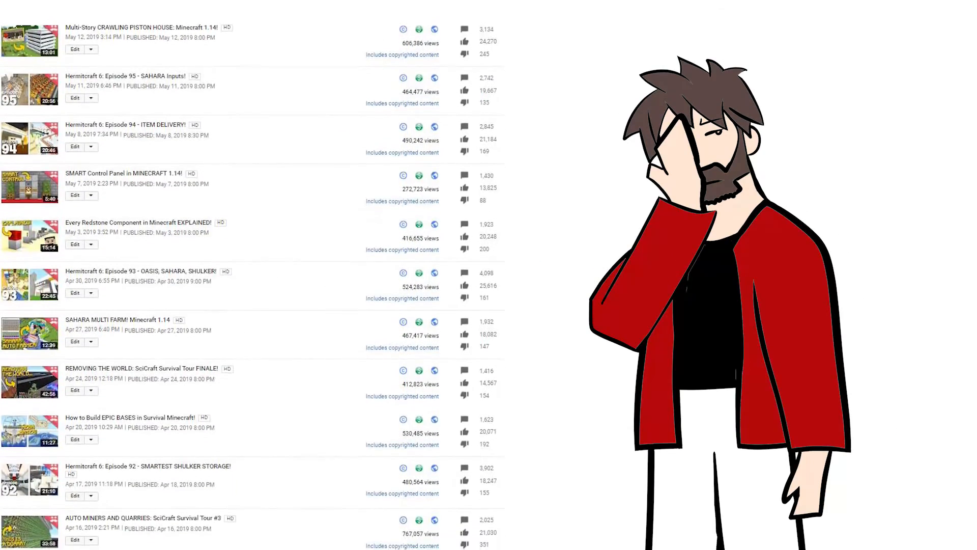
{"action": "scroll", "scroll_direction": "down", "scroll_amount": 3}
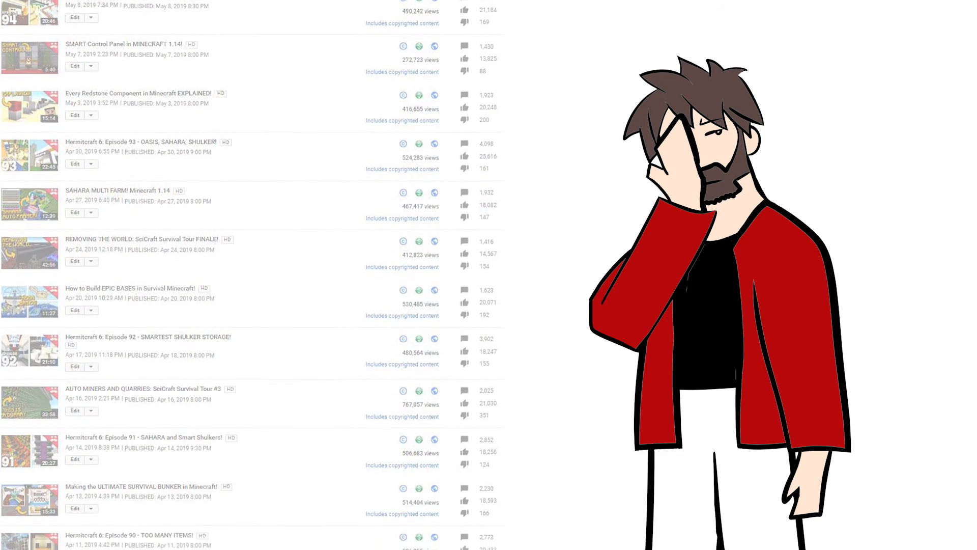